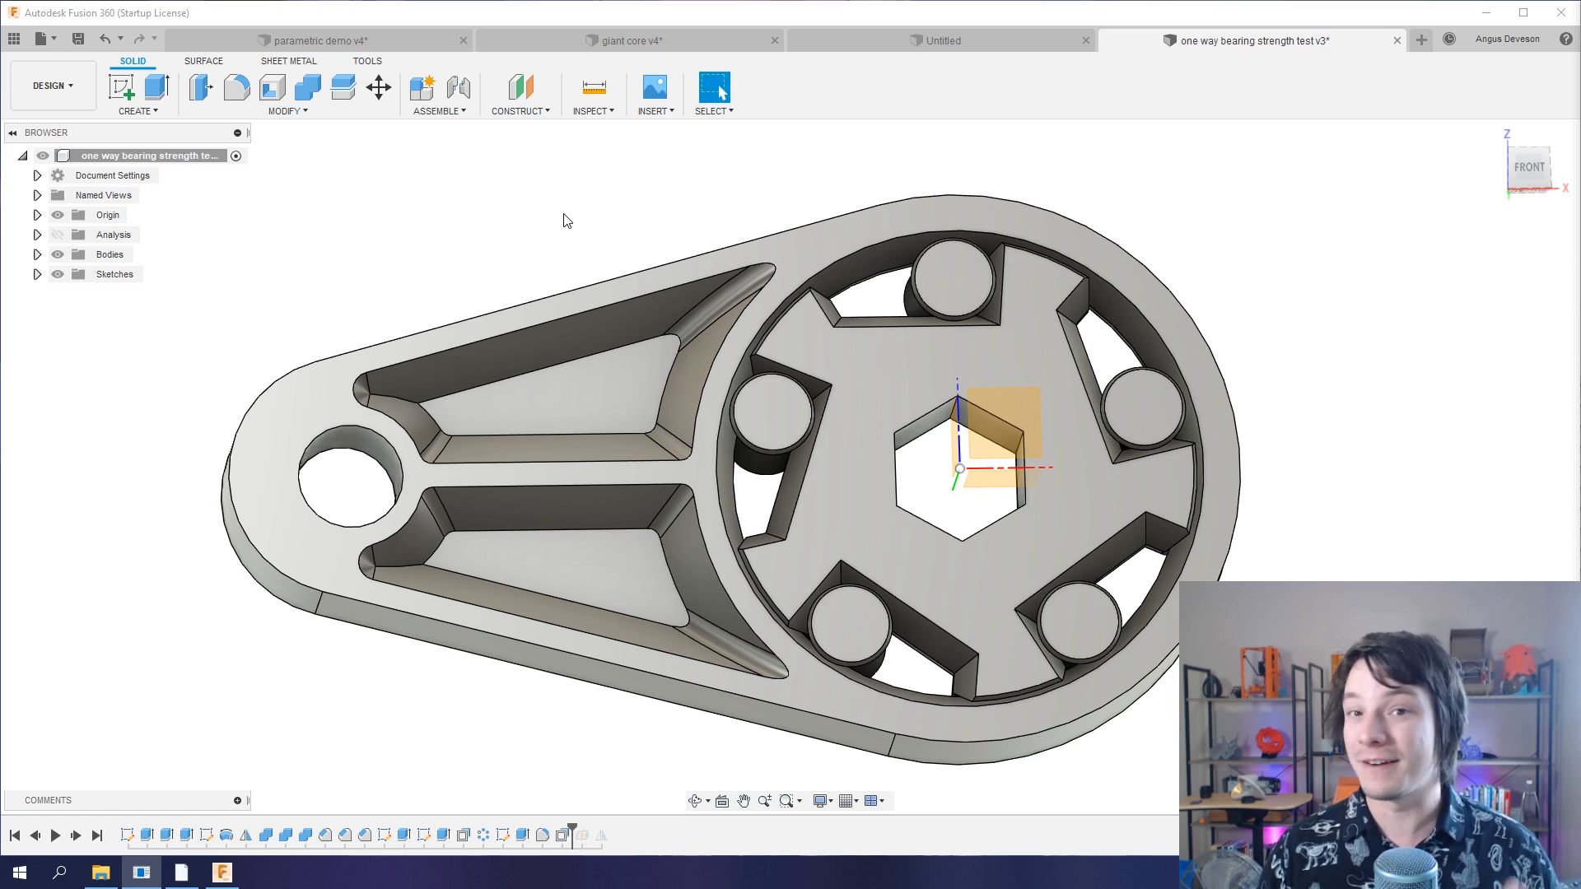
- Zoom to the bearing rollers and review the Chamfer feature's 0.5 mm equal distance
{"action": "scroll", "scroll_direction": "up", "scroll_amount": 3}
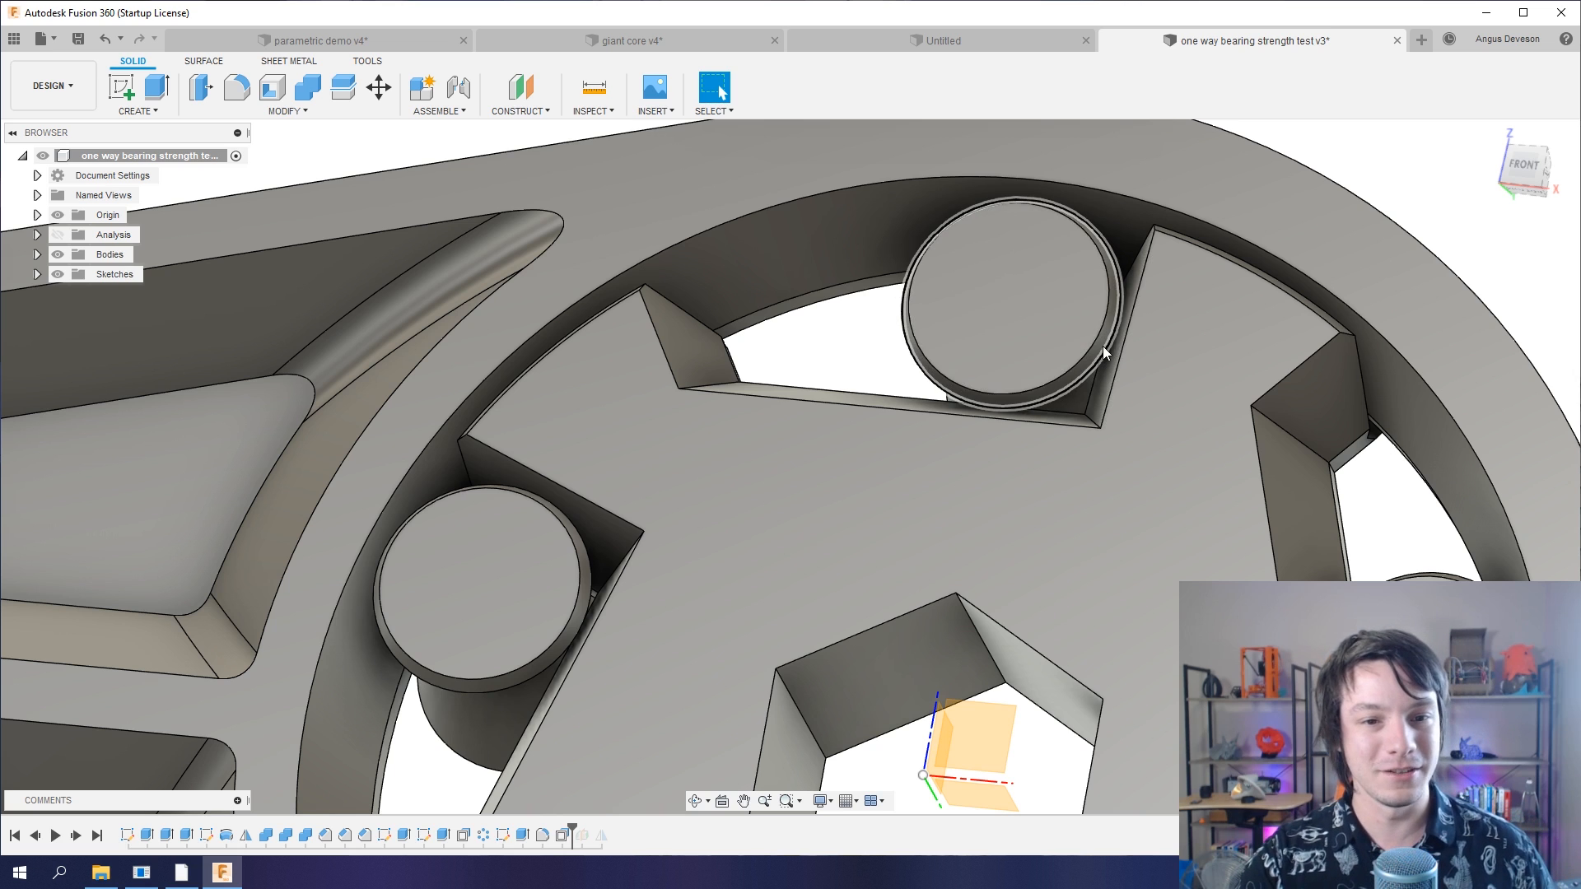
{"action": "left_click", "coordinate": [1008, 303]}
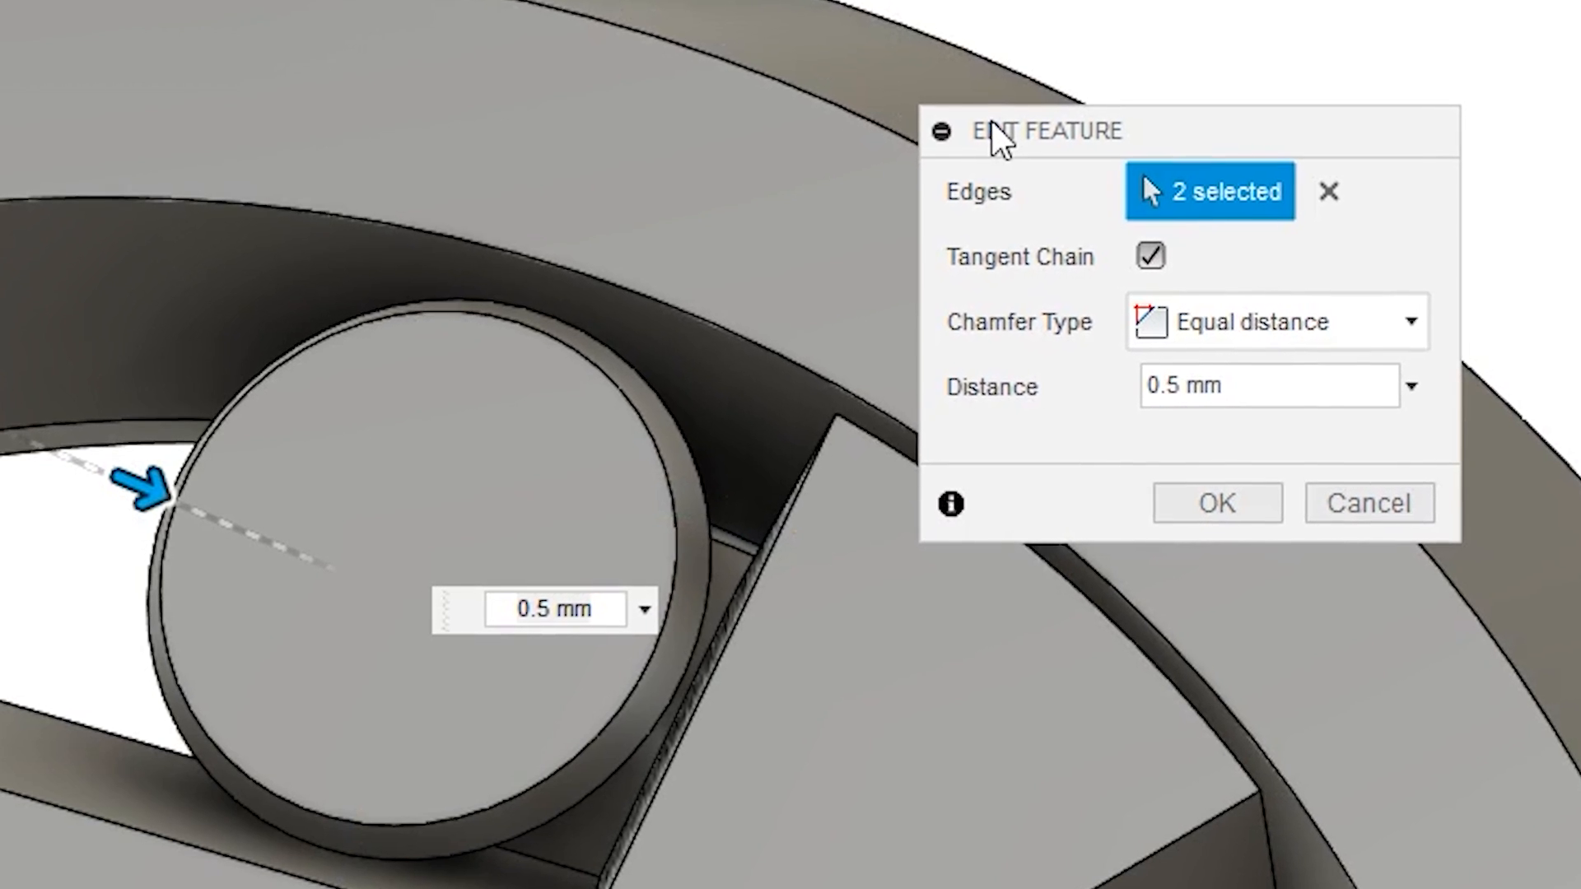
{"action": "scroll", "scroll_direction": "down", "scroll_amount": 3}
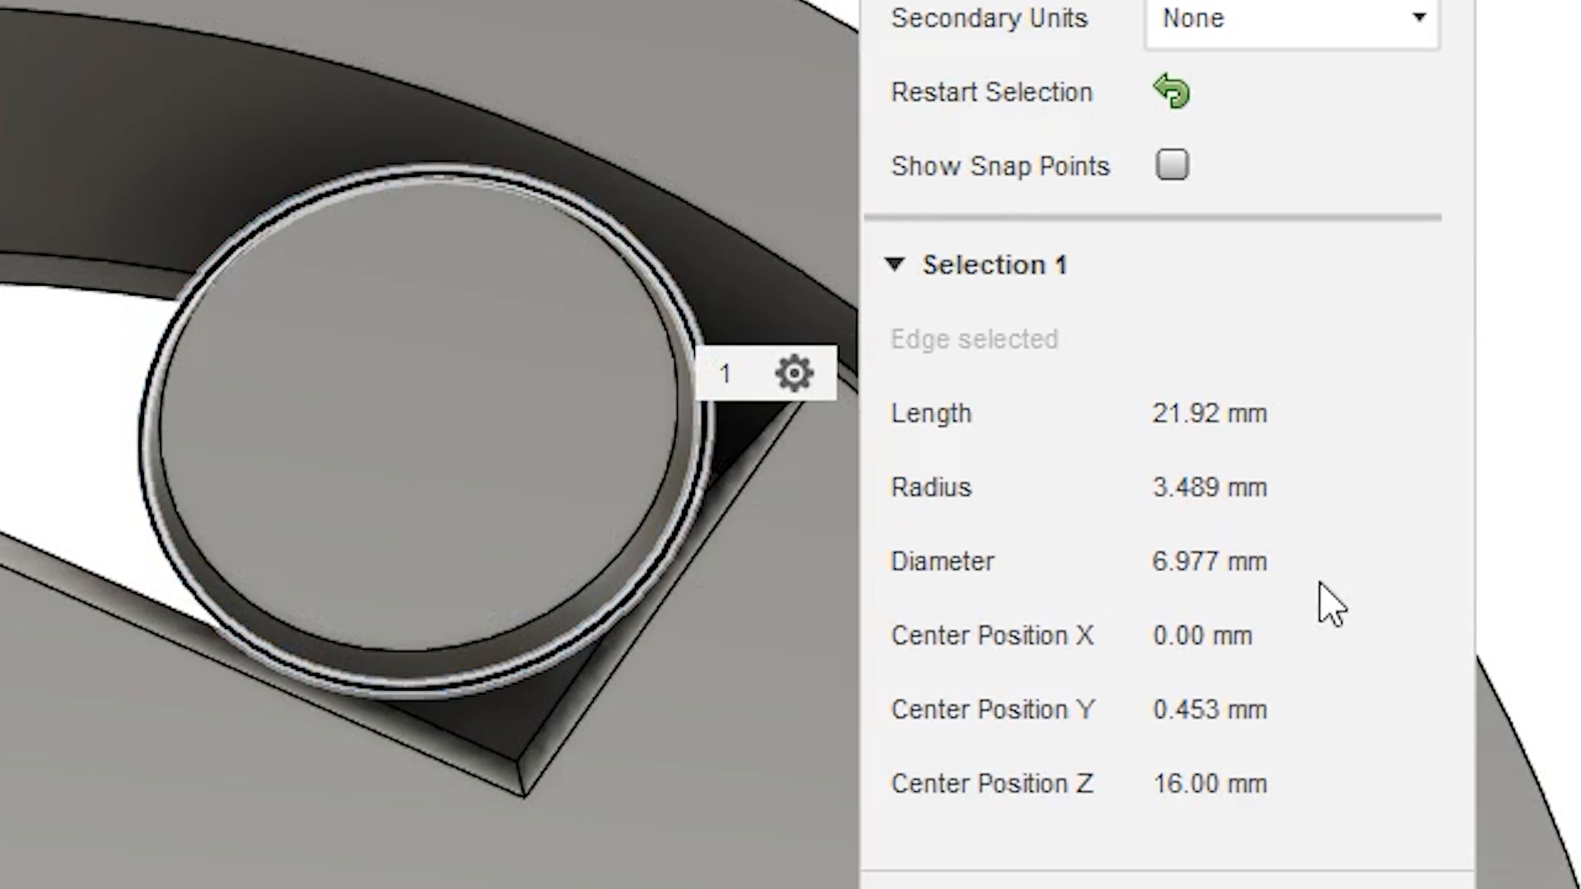
{"action": "mouse_move", "coordinate": [1311, 575]}
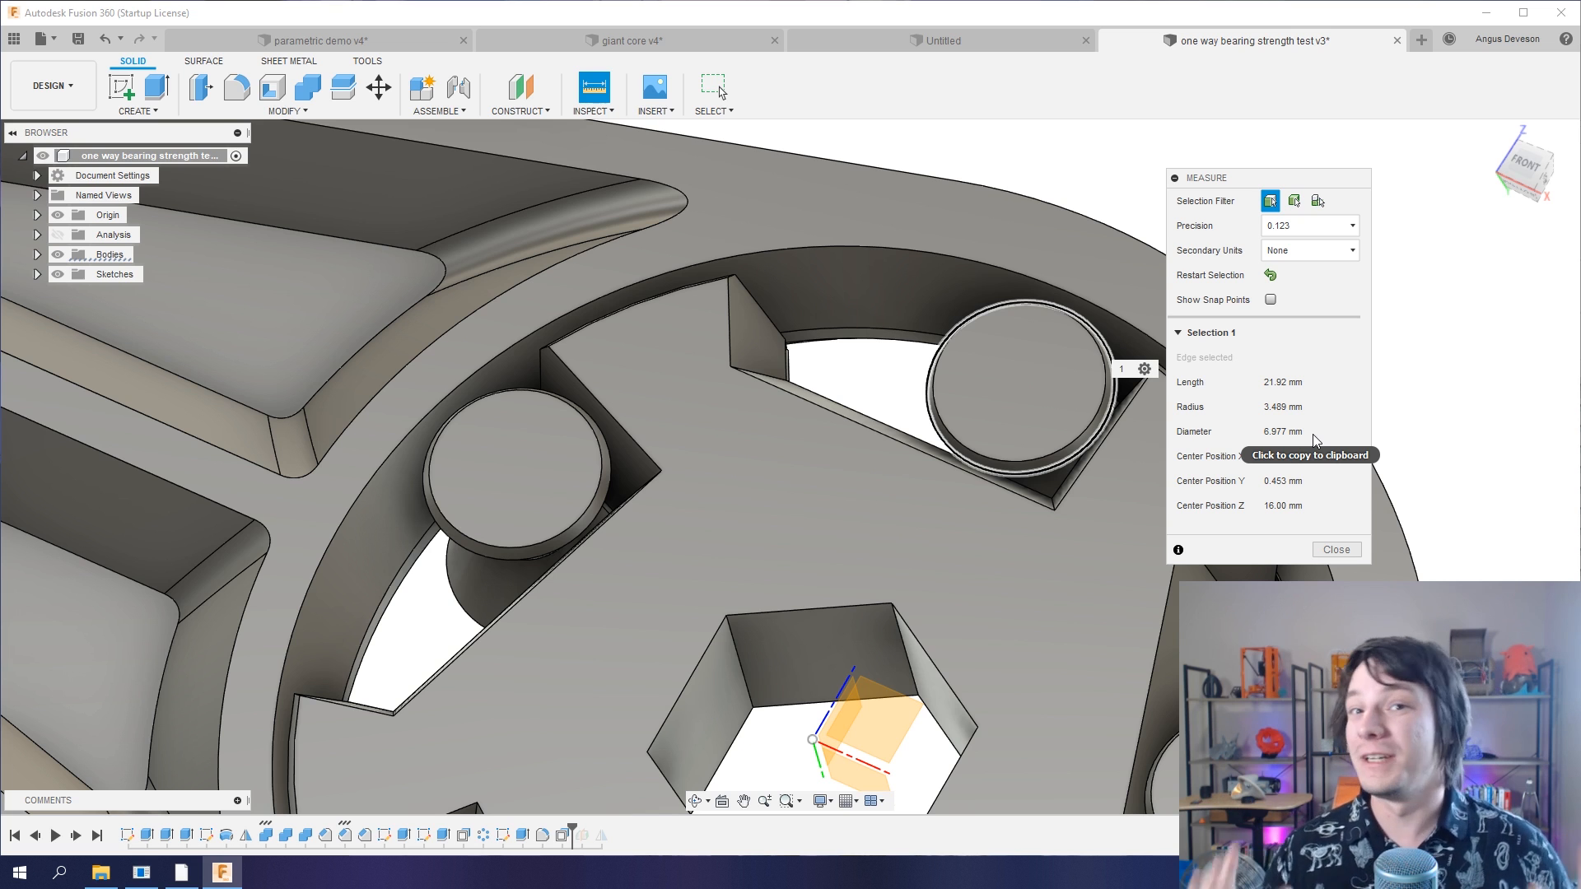
- Switch to the parametric demo v4 design tab
{"action": "left_click", "coordinate": [320, 40]}
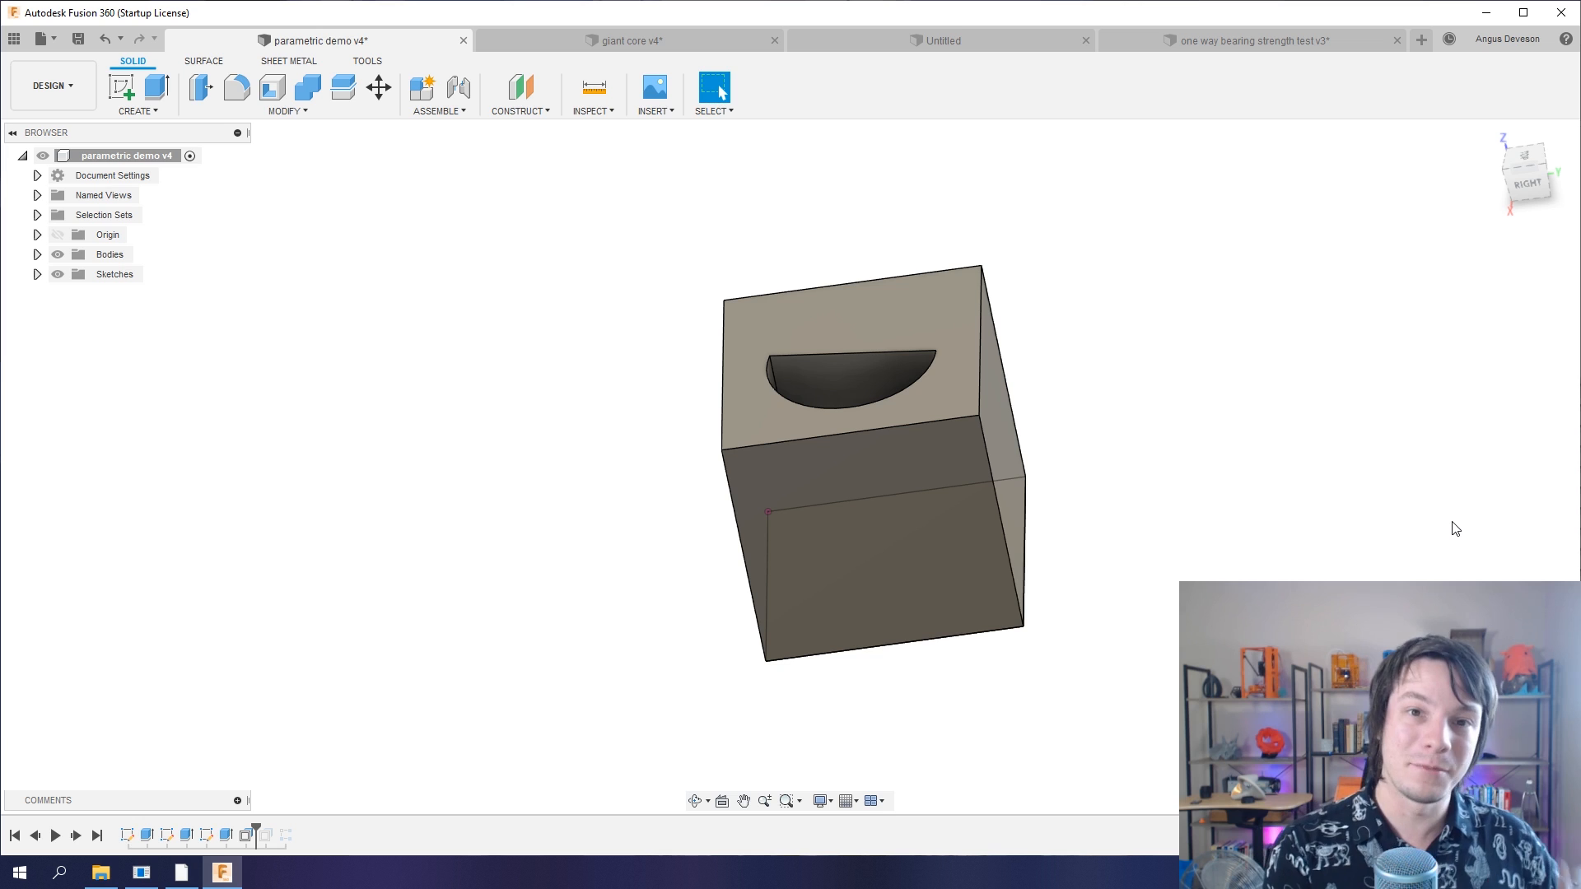
{"action": "mouse_move", "coordinate": [787, 555]}
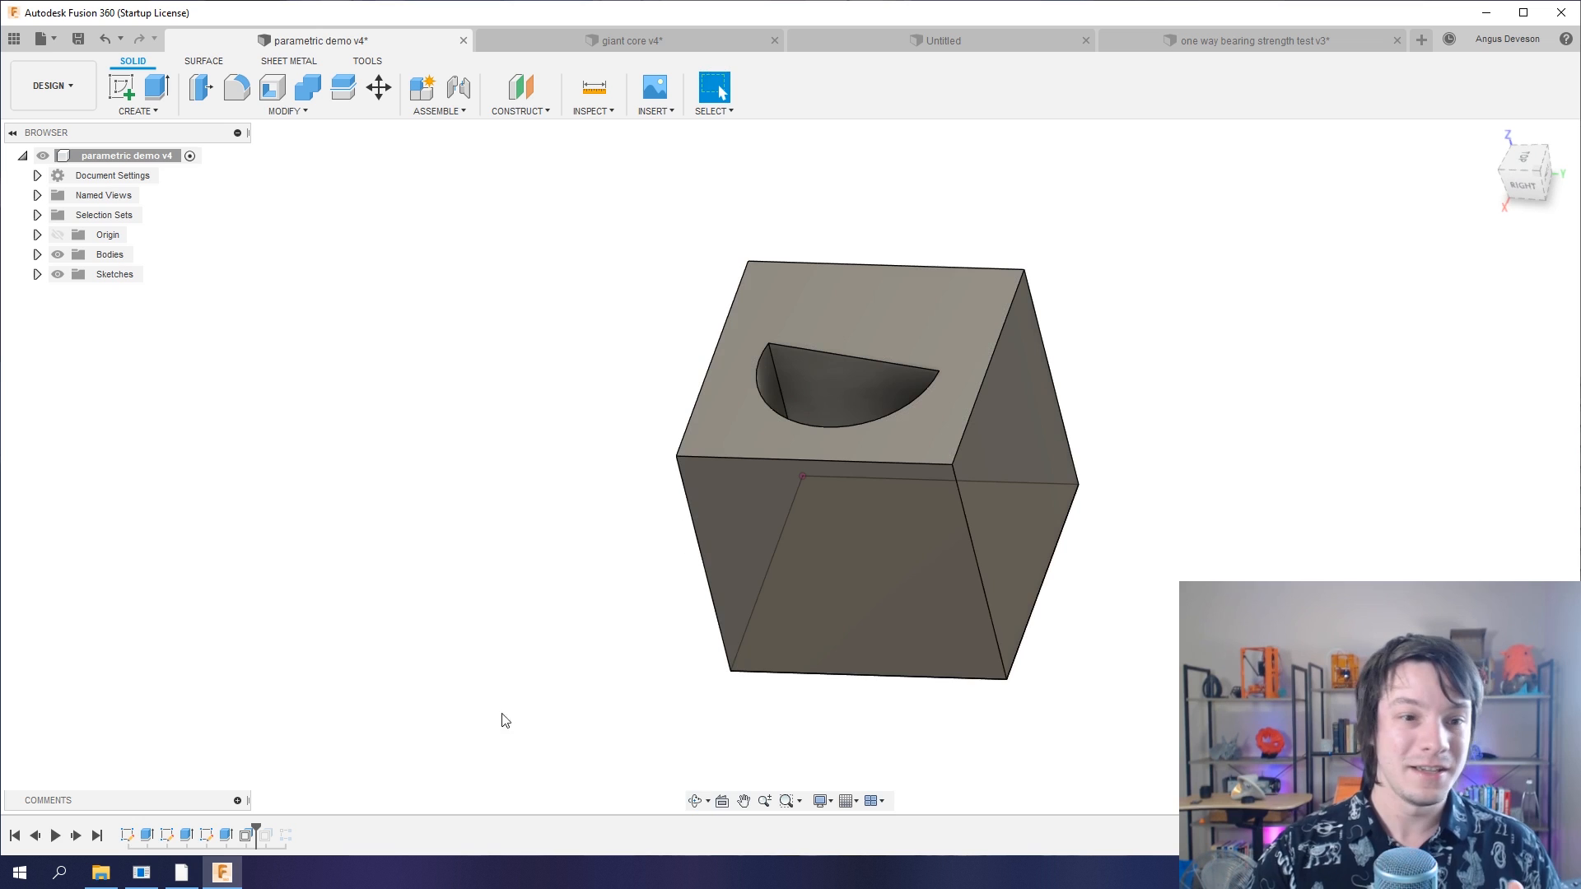
{"action": "mouse_move", "coordinate": [259, 835]}
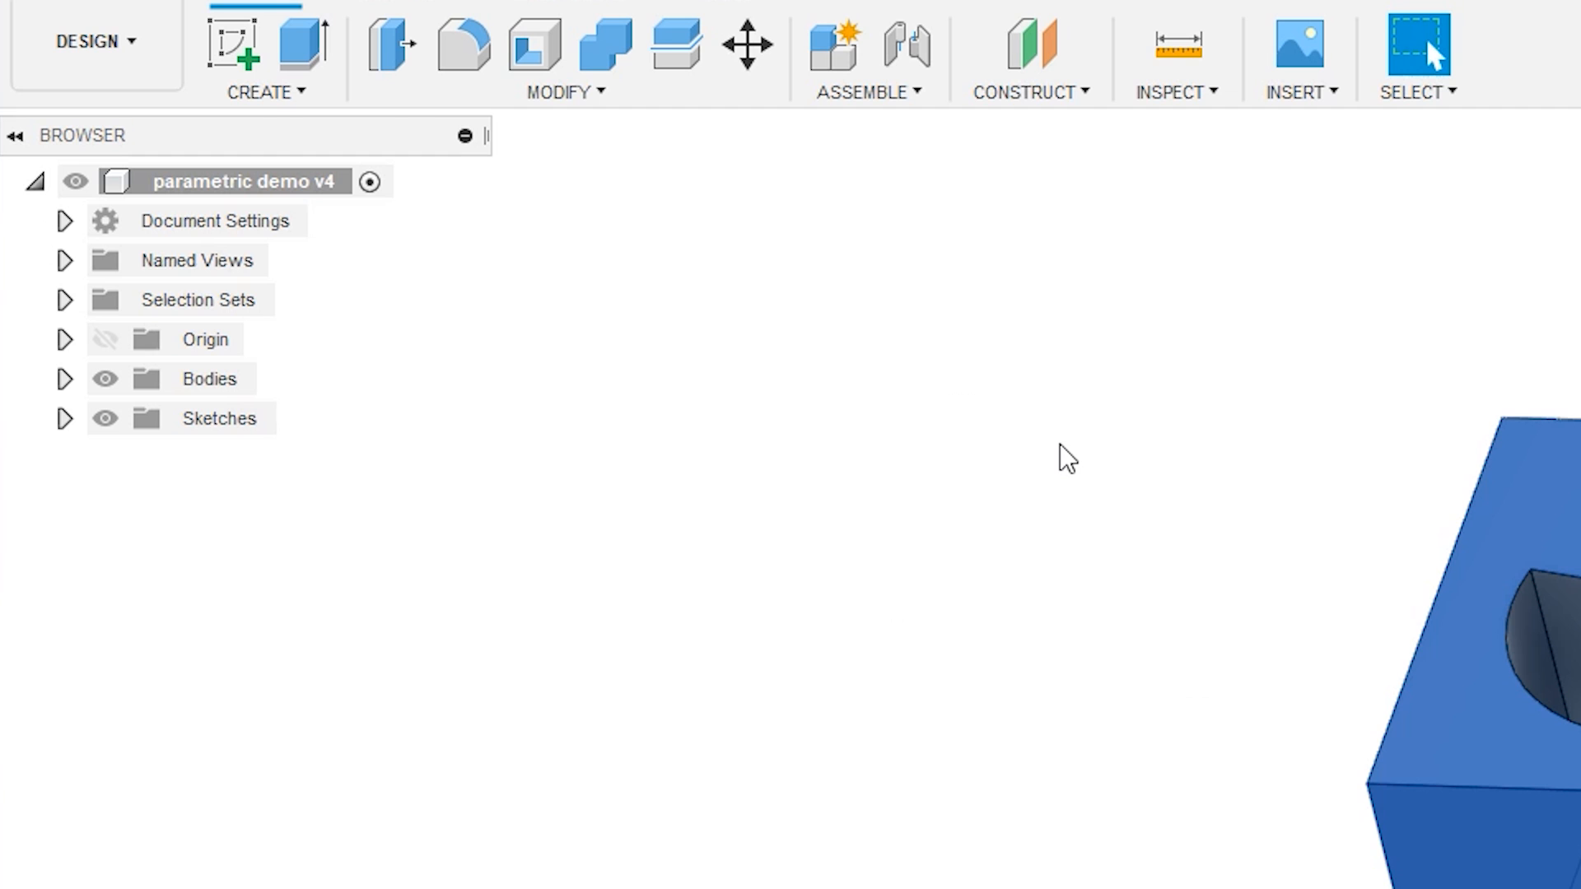
- Change the Clearance user parameter to -0.15 mm in Change Parameters
{"action": "left_click", "coordinate": [566, 92]}
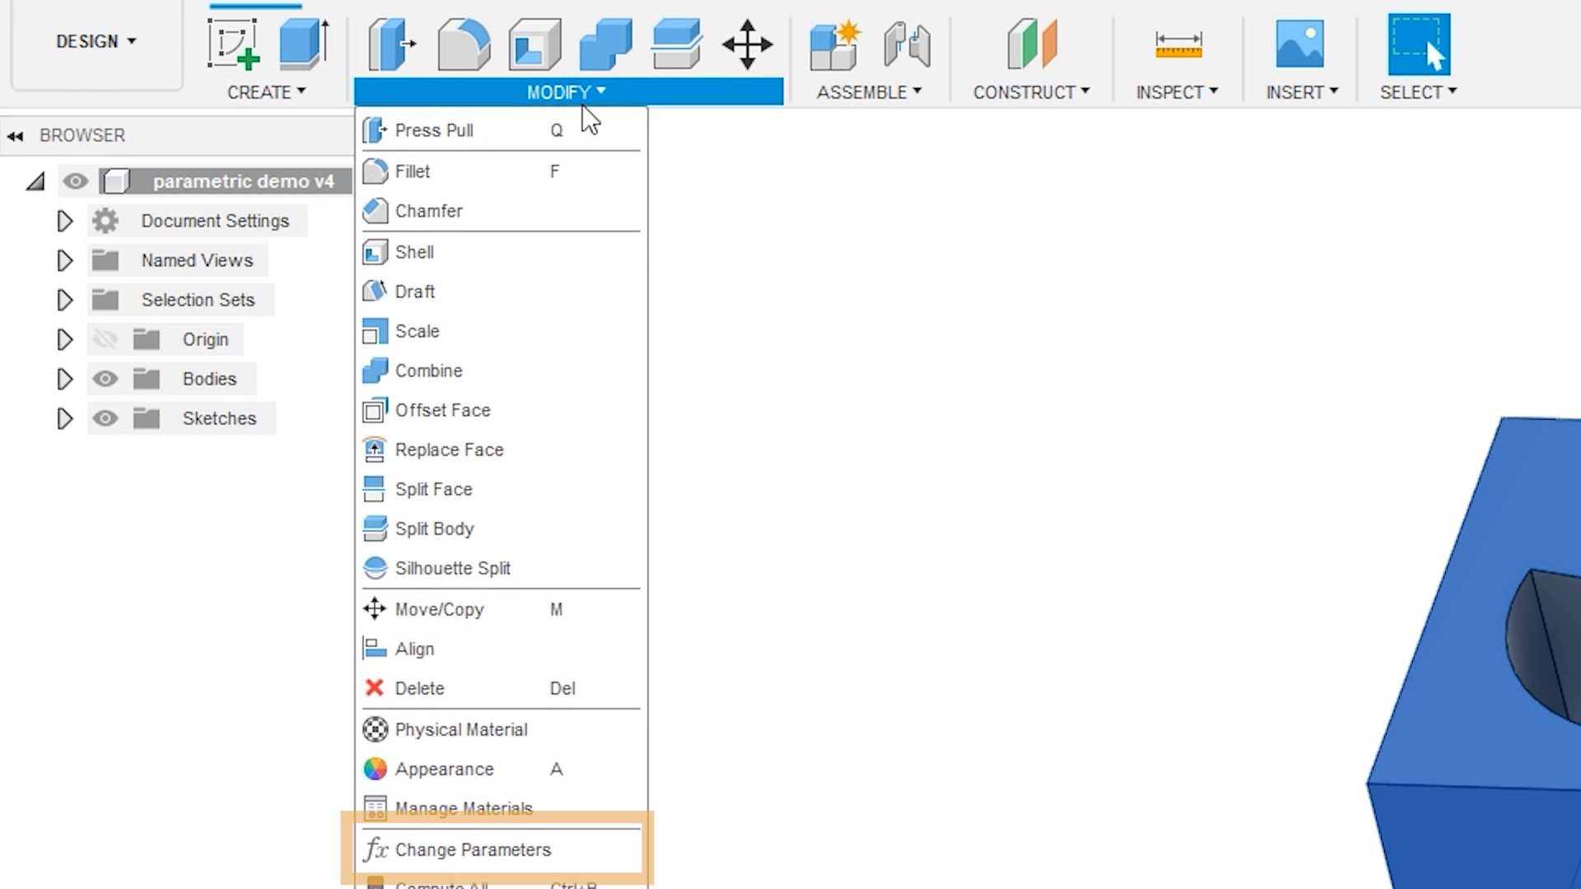
{"action": "left_click", "coordinate": [475, 849]}
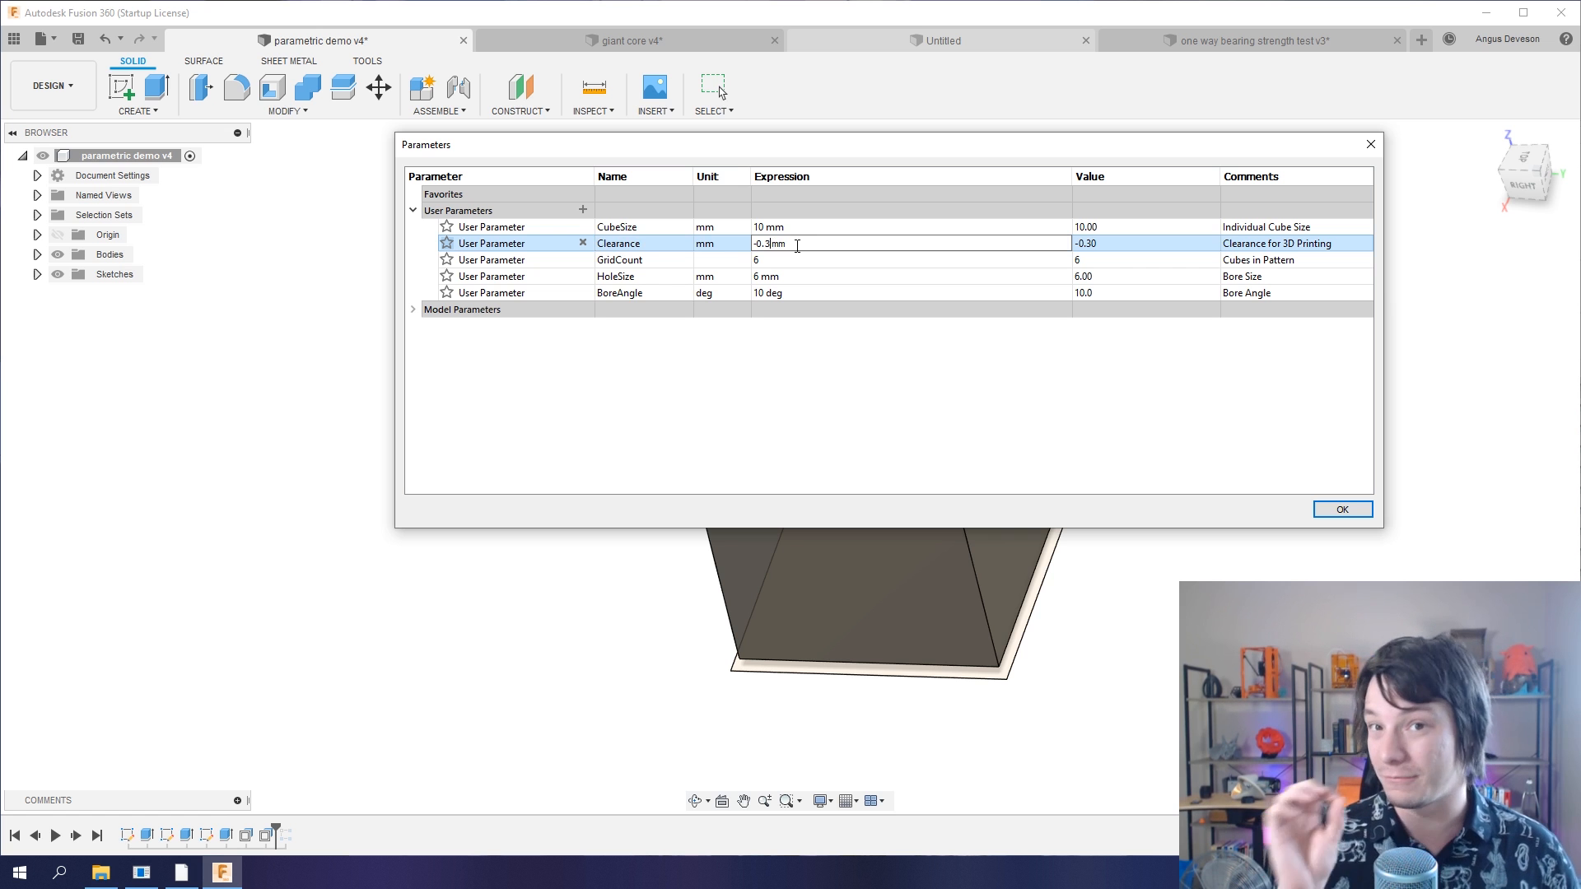
{"action": "key", "text": "Backspace"}
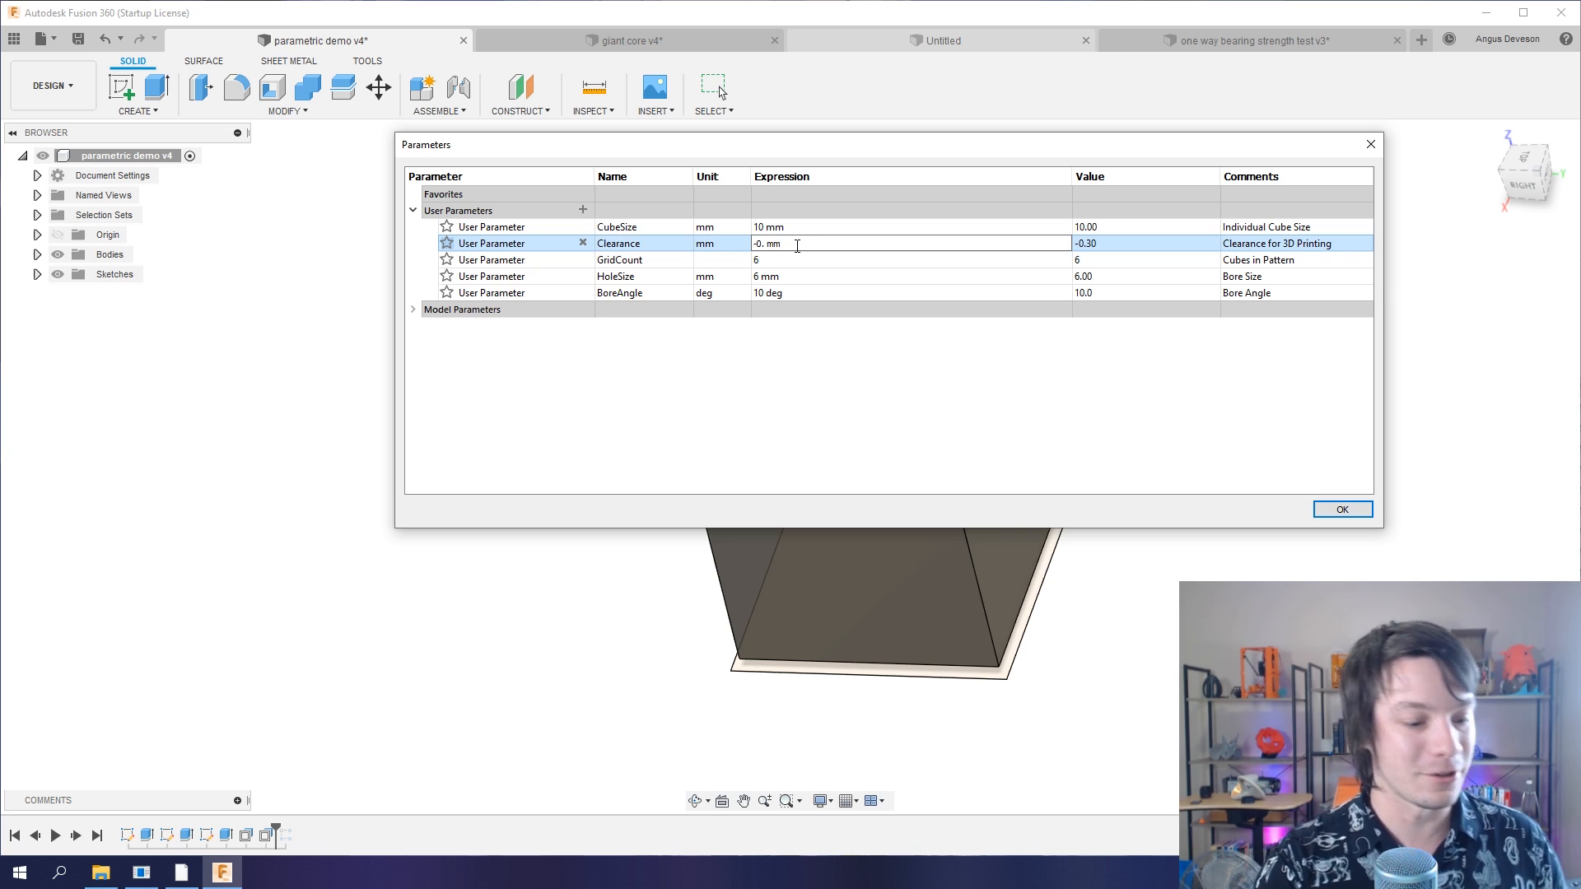
{"action": "type", "text": "15"}
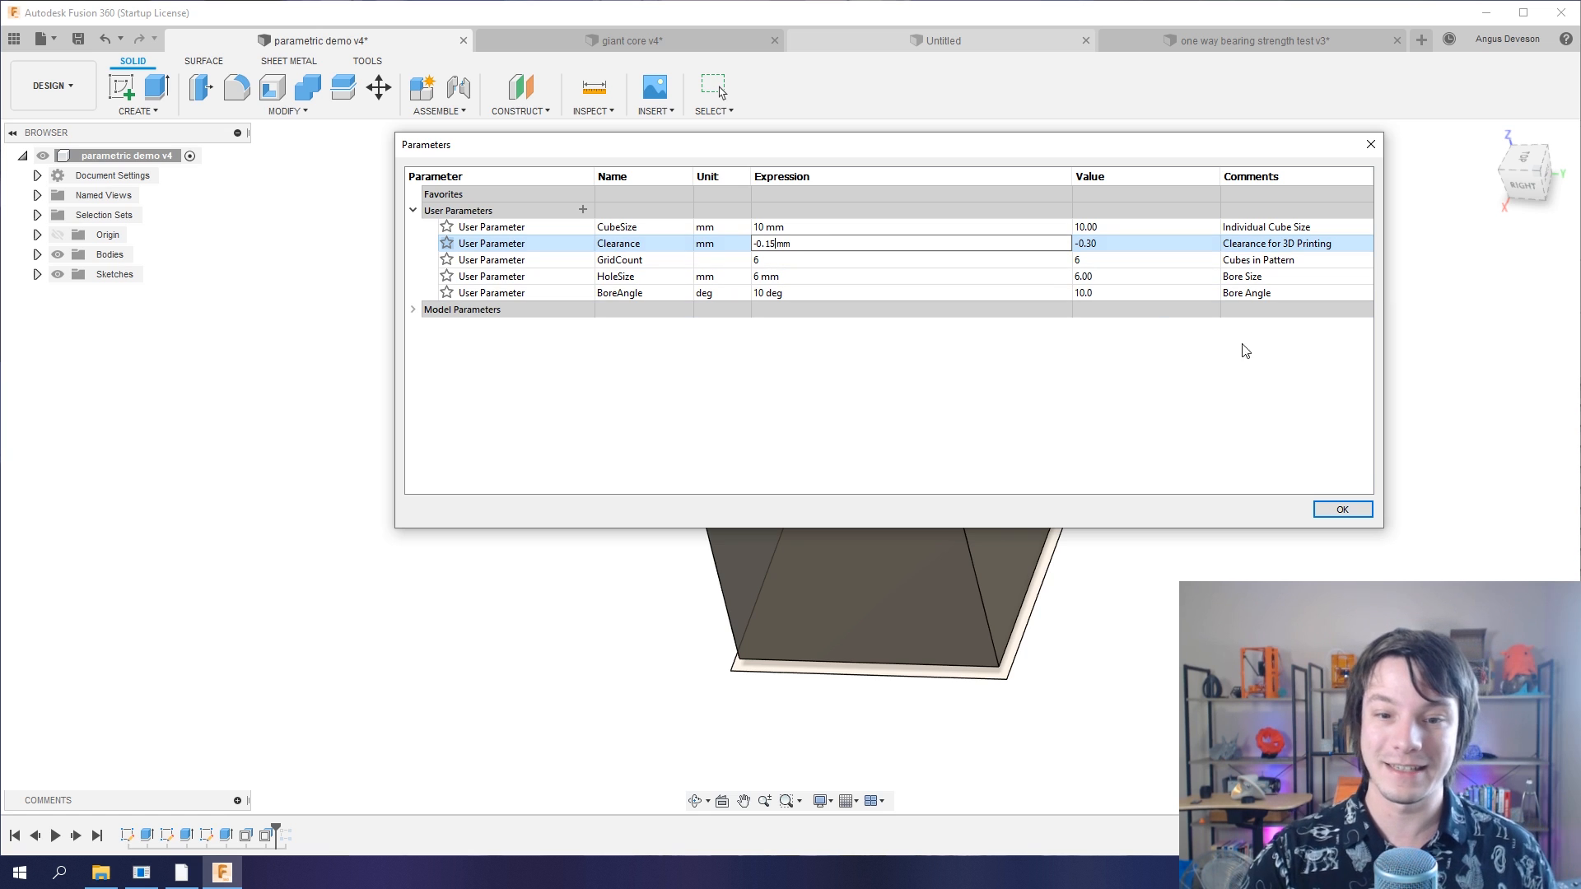
{"action": "left_click", "coordinate": [1341, 509]}
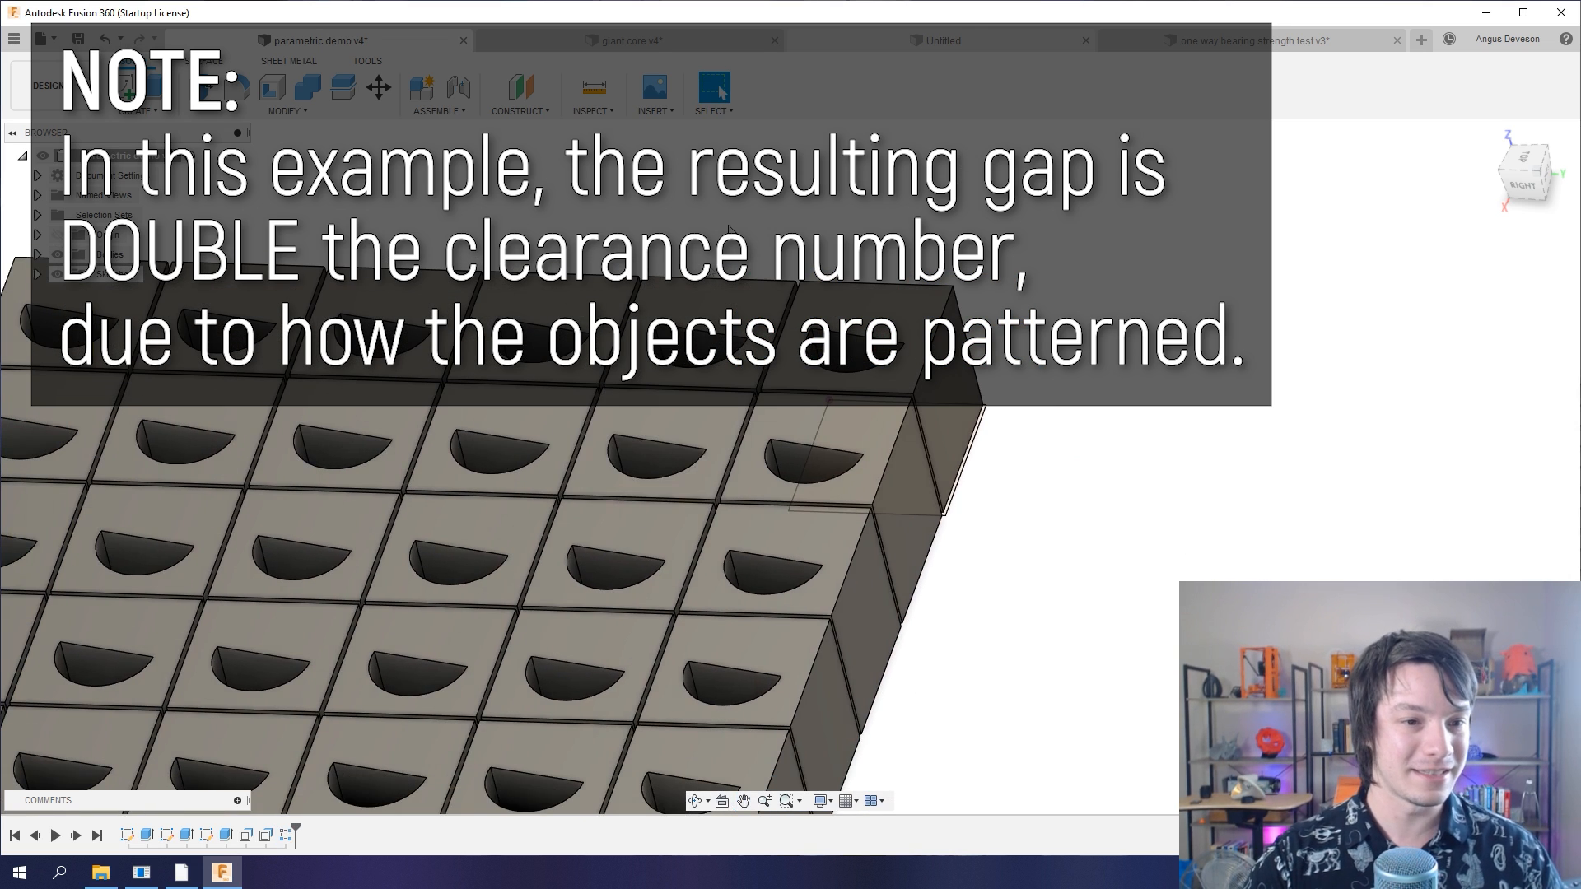
- Edit the offset-face feature driven by Clearance from the timeline
{"action": "right_click", "coordinate": [867, 434]}
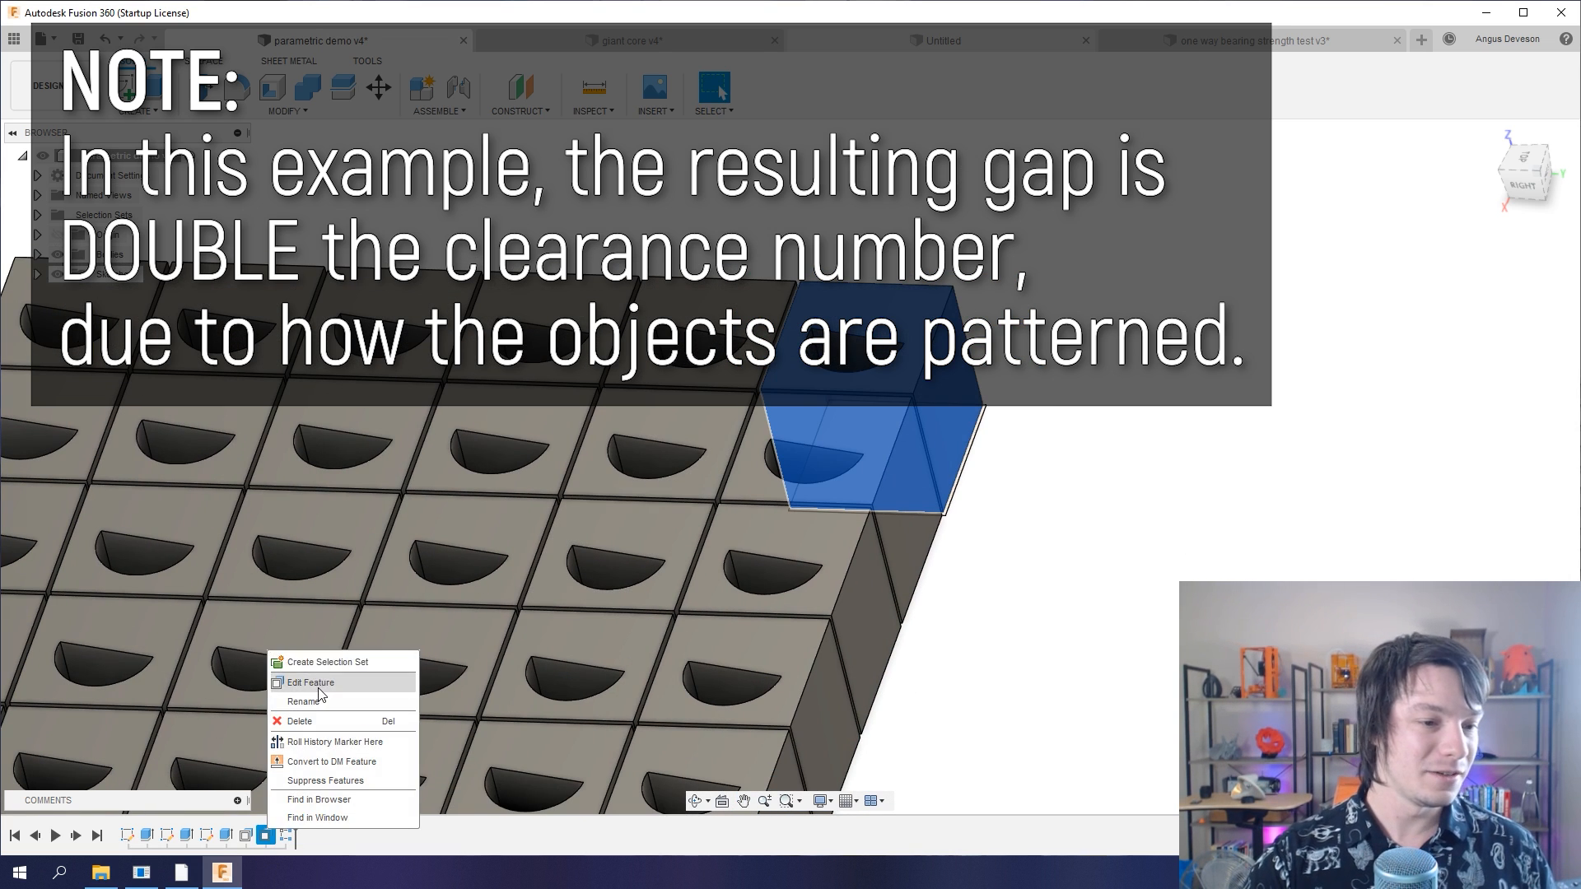
{"action": "left_click", "coordinate": [311, 683]}
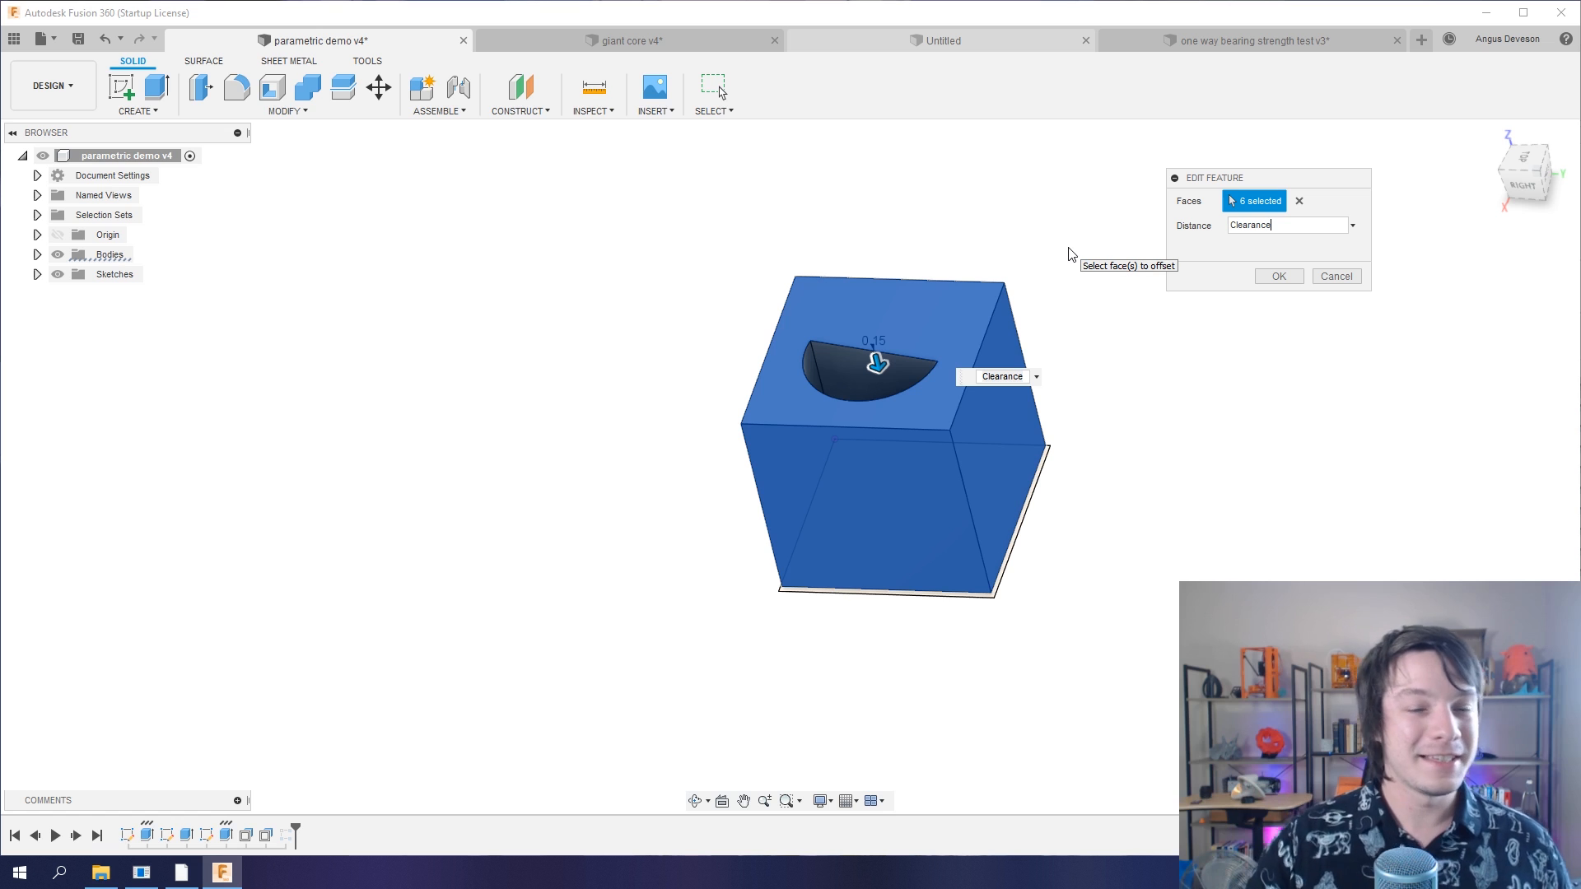
- Switch to the giant core v4 design tab
{"action": "left_click", "coordinate": [627, 40]}
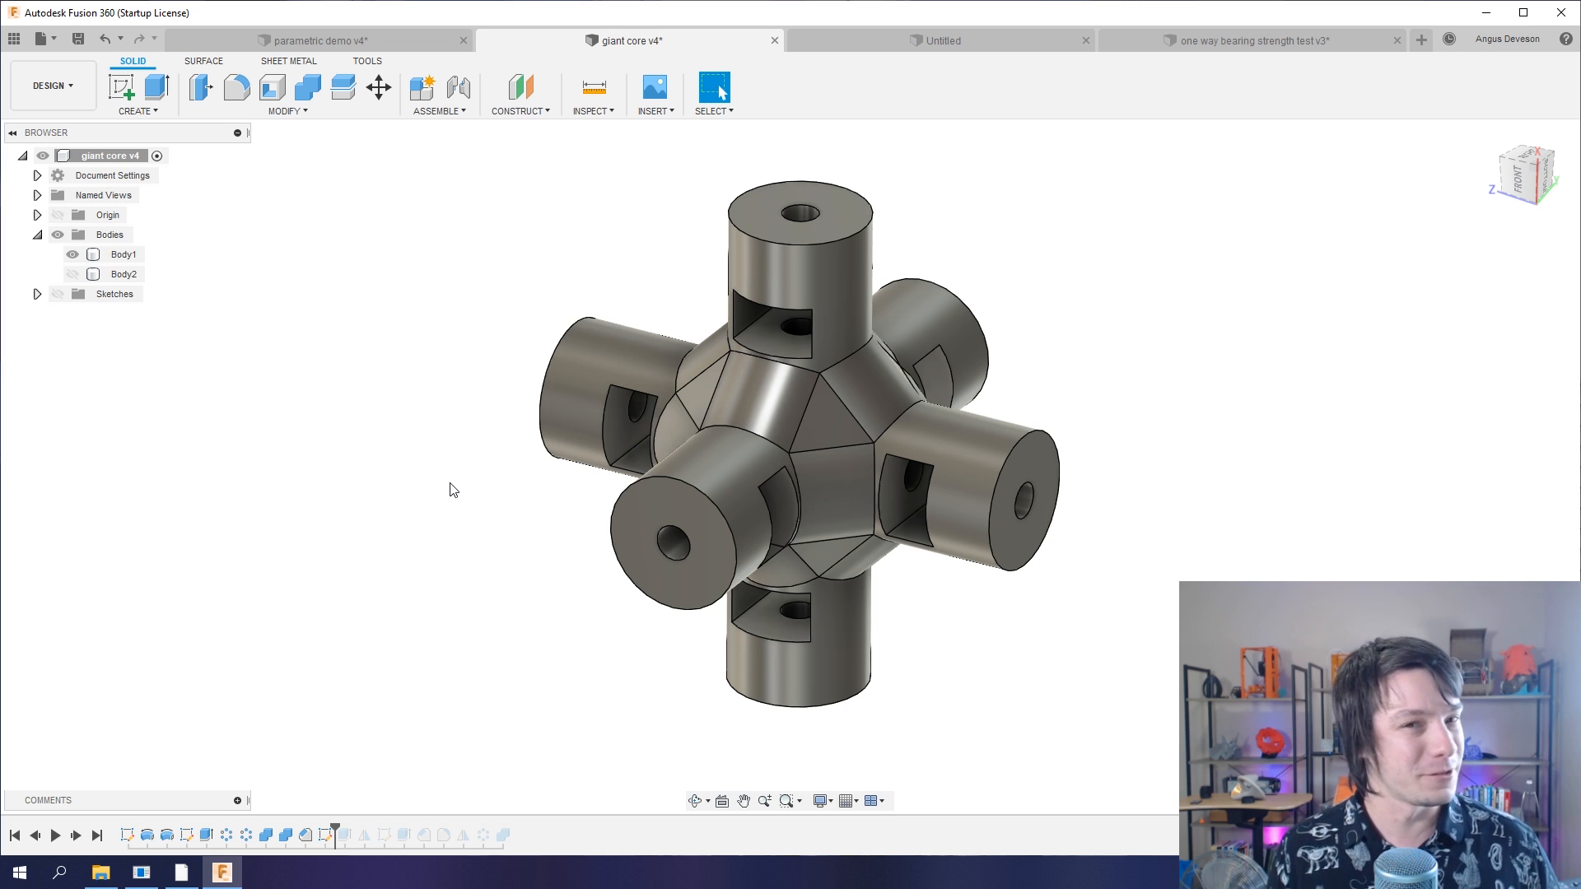
- Section the top arm at -6.00 mm Y Distance with hatching shown
{"action": "left_click", "coordinate": [122, 255]}
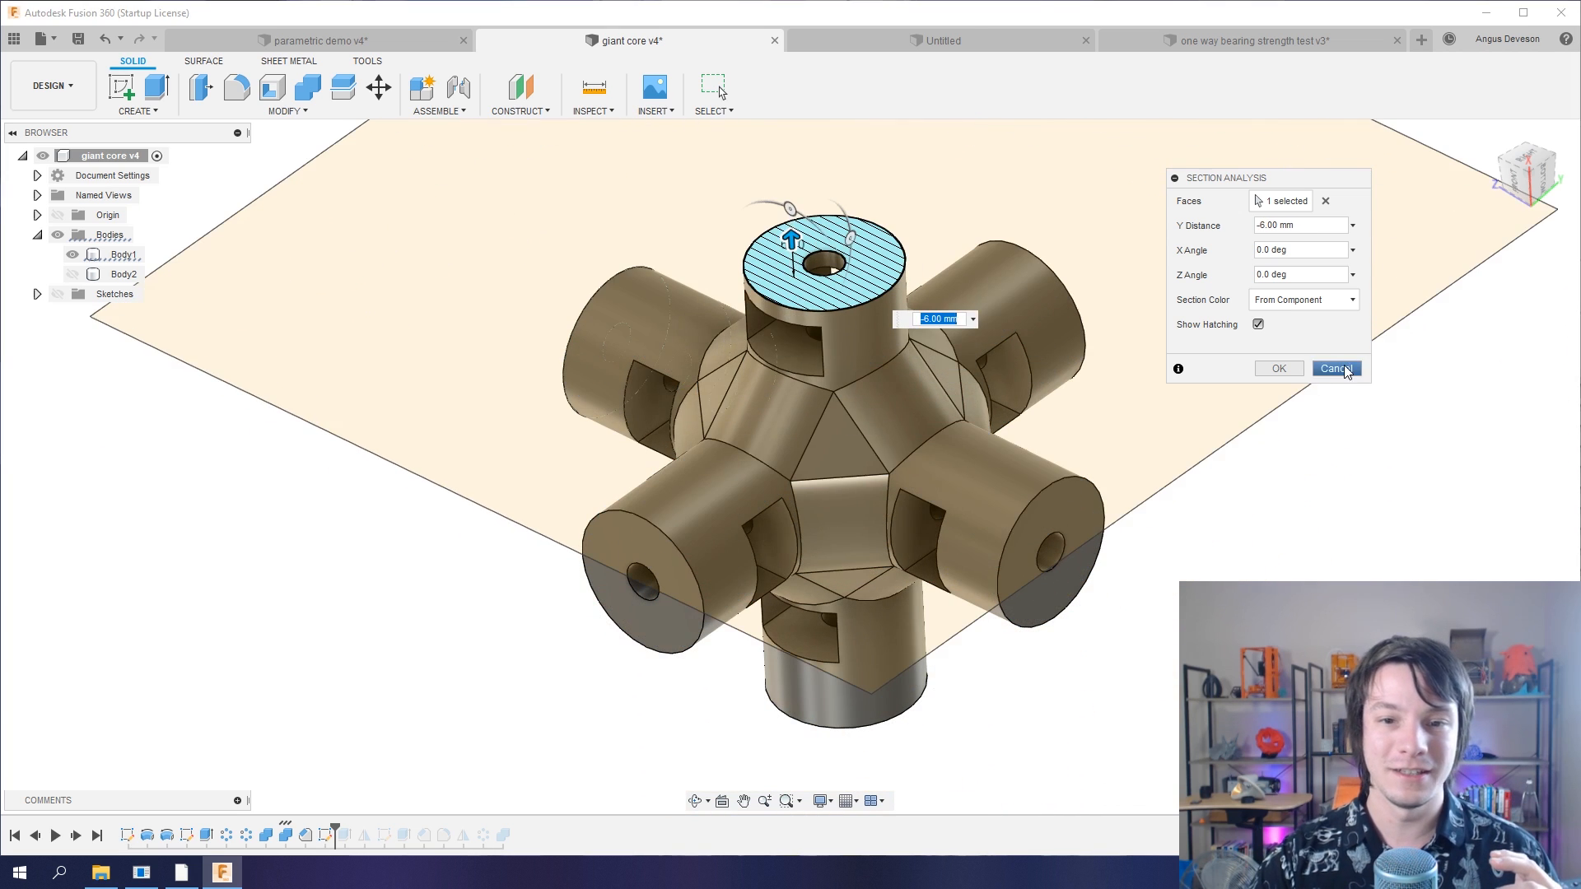
- Discard the current -6 mm section analysis
{"action": "left_click", "coordinate": [1334, 368]}
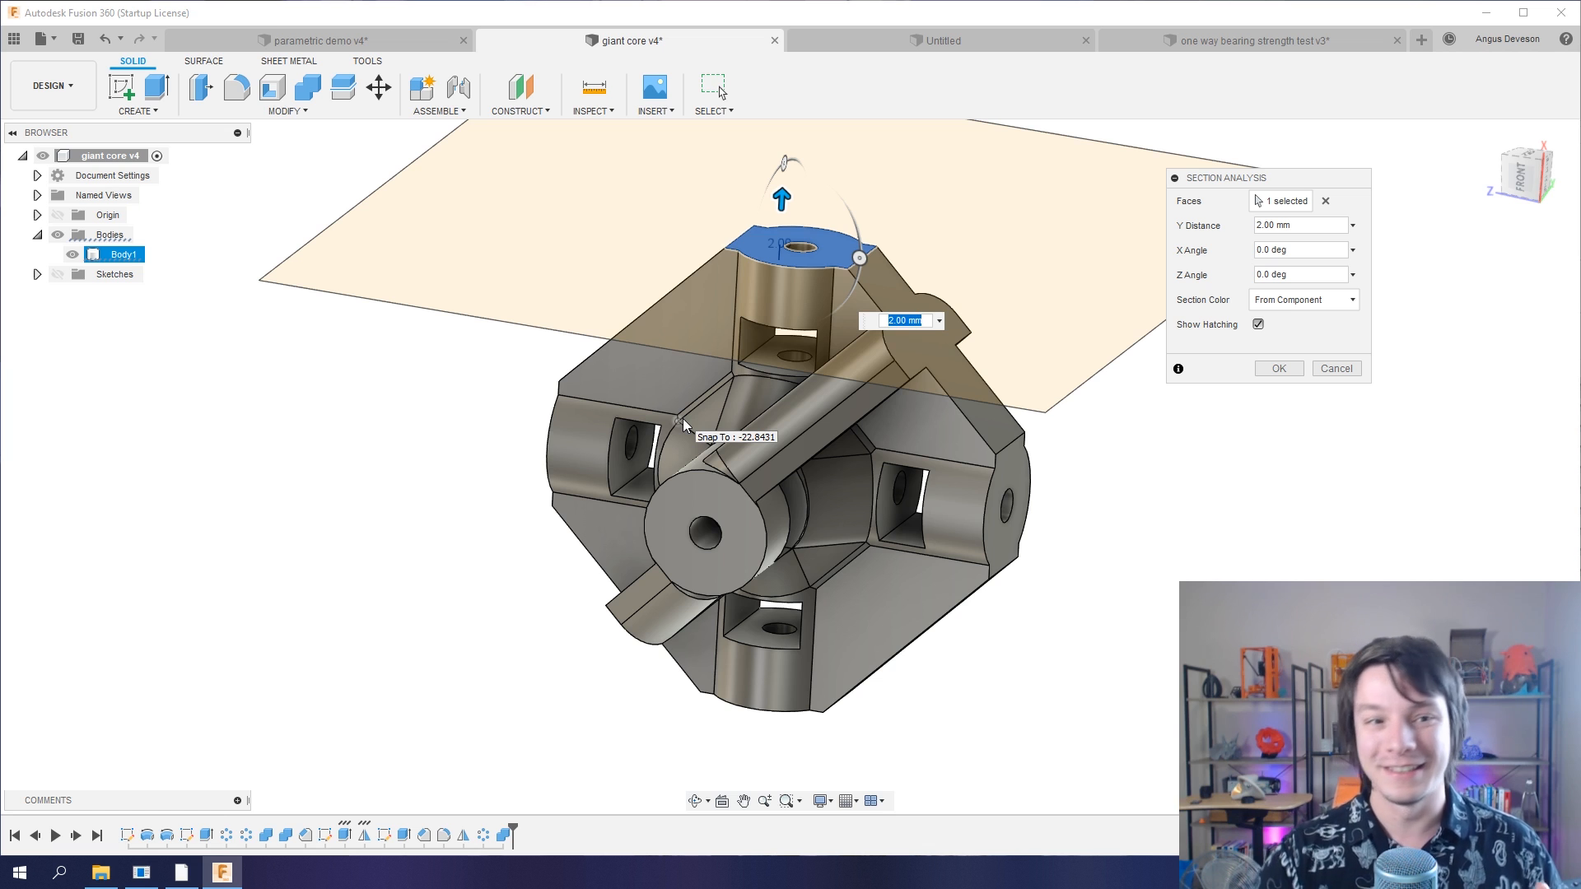
{"action": "mouse_move", "coordinate": [748, 342]}
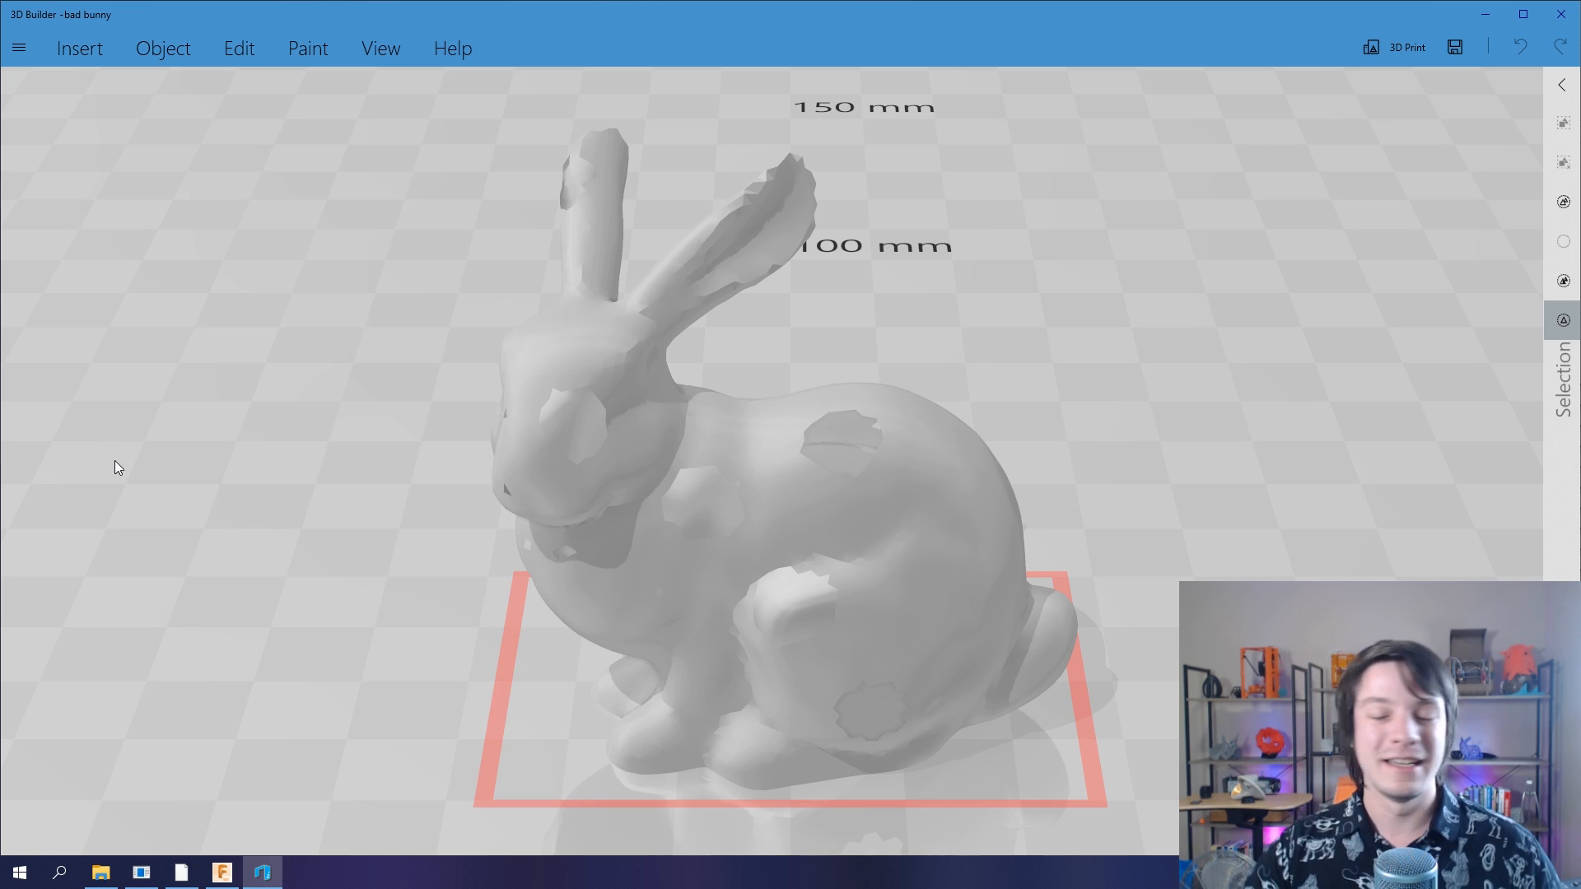
{"action": "mouse_move", "coordinate": [438, 534]}
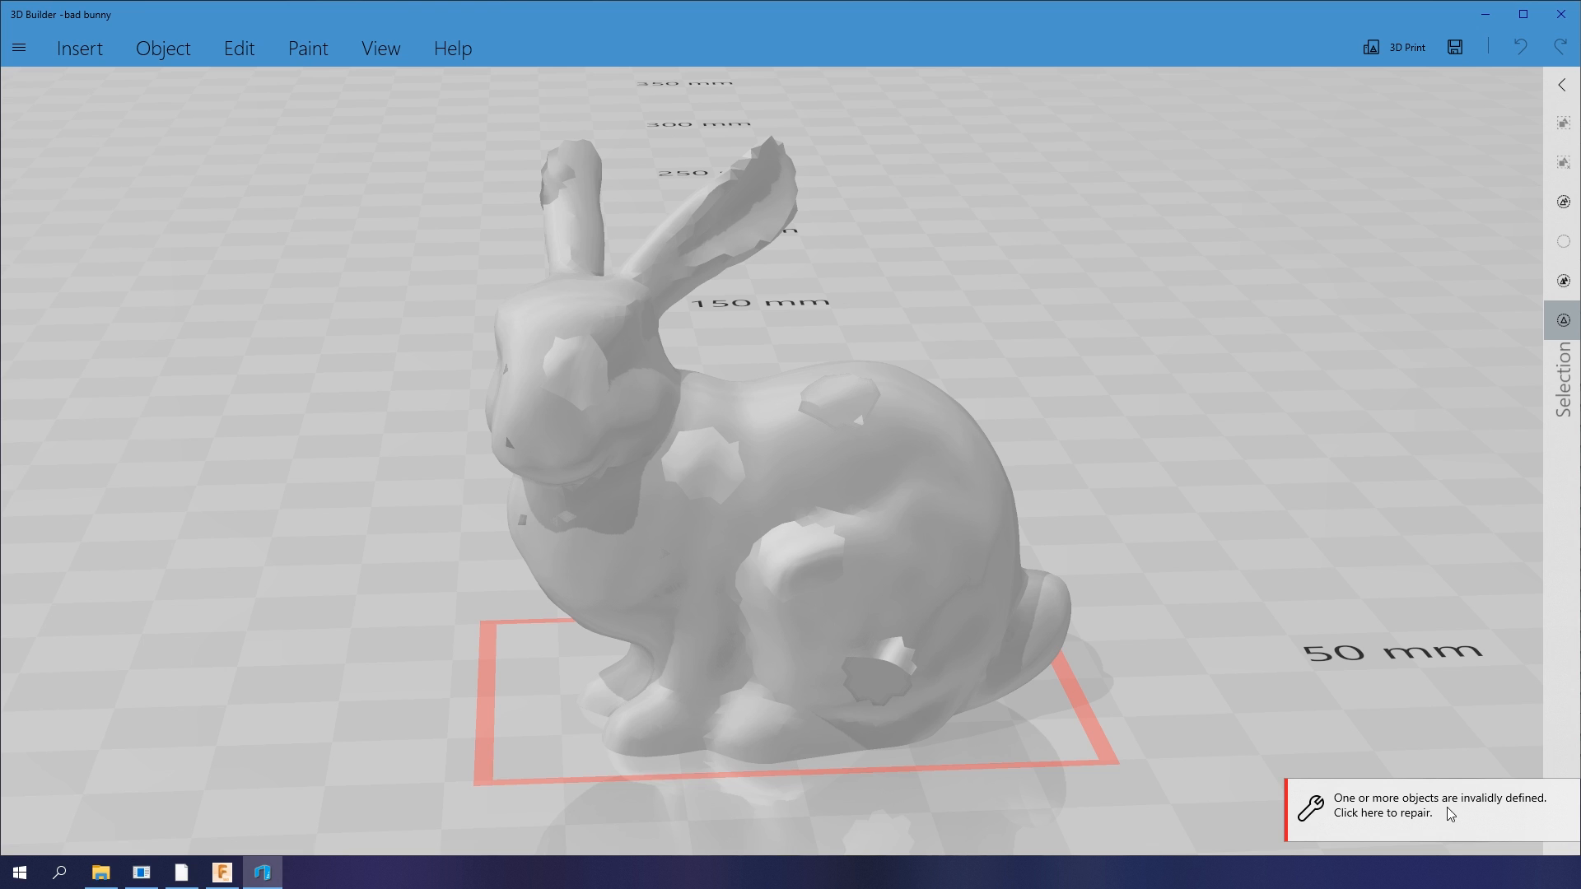
- Accept 3D Builder's repair prompt for the bunny mesh and zoom in to inspect
{"action": "left_click", "coordinate": [1422, 807]}
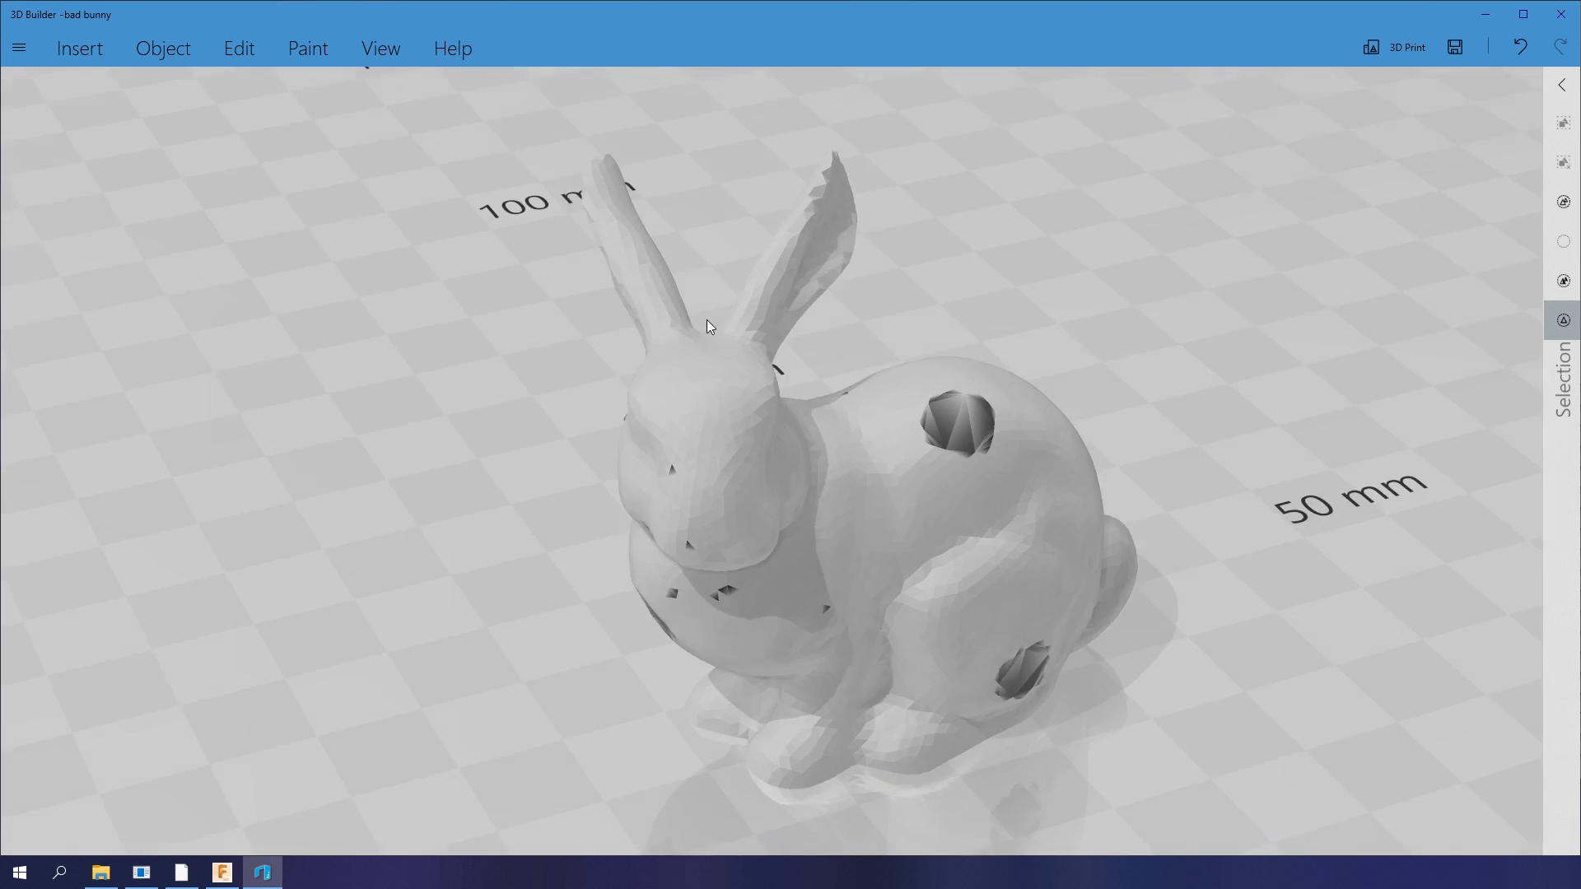
{"action": "scroll", "scroll_direction": "up", "scroll_amount": 3}
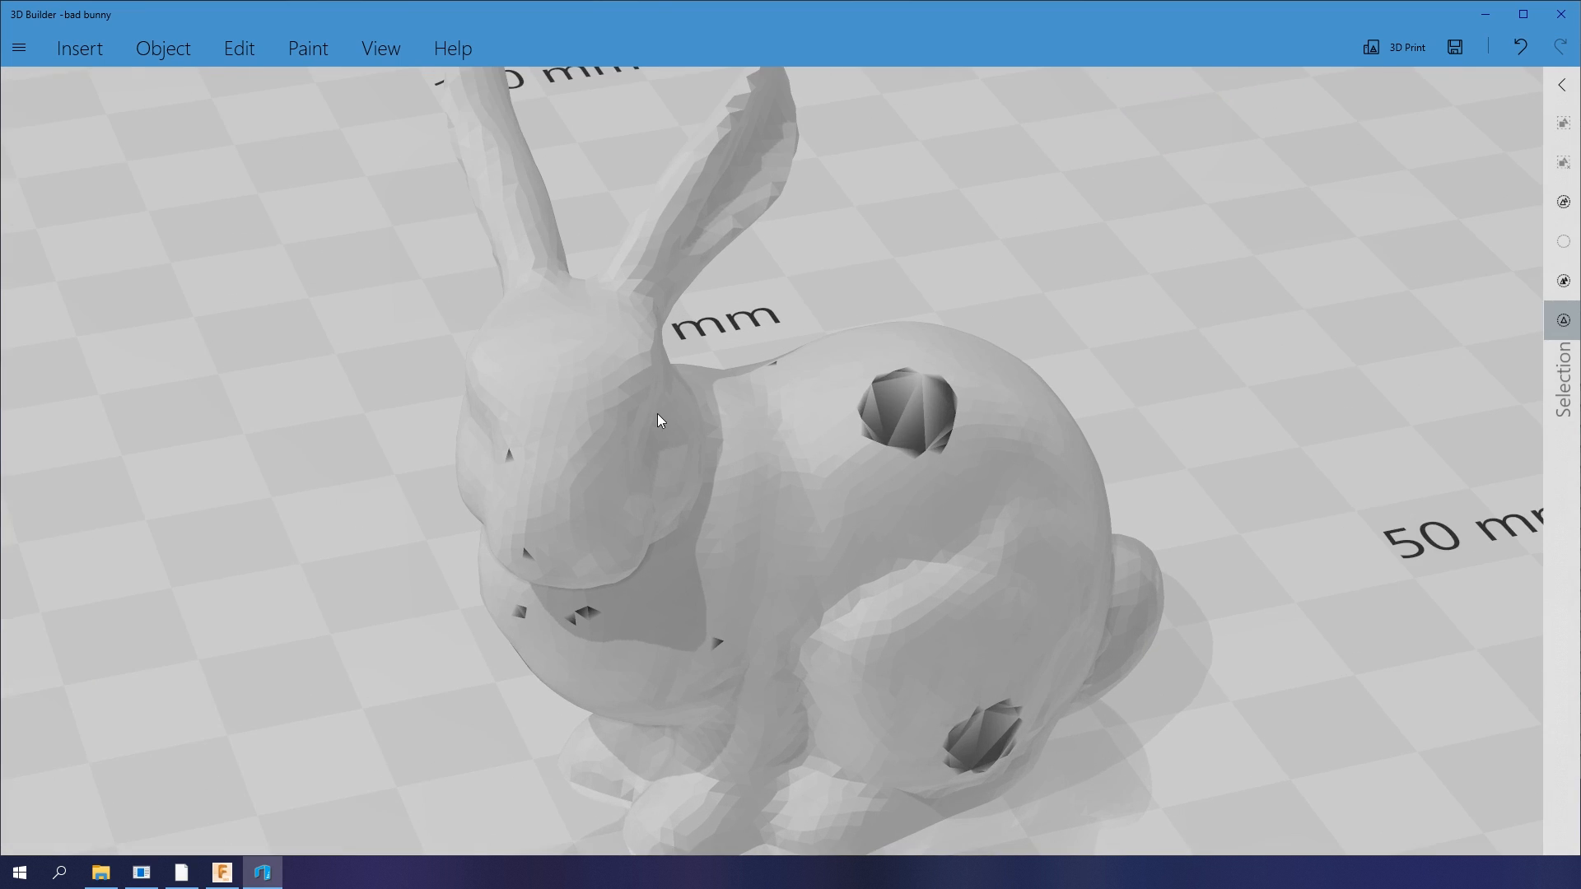